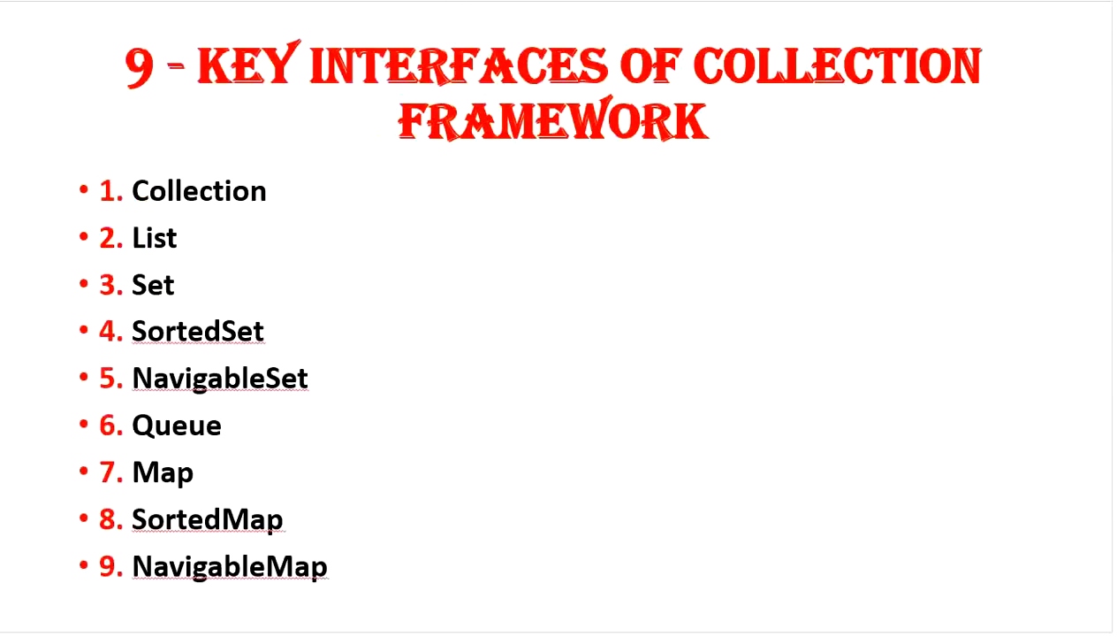
pyautogui.moveTo(202, 168)
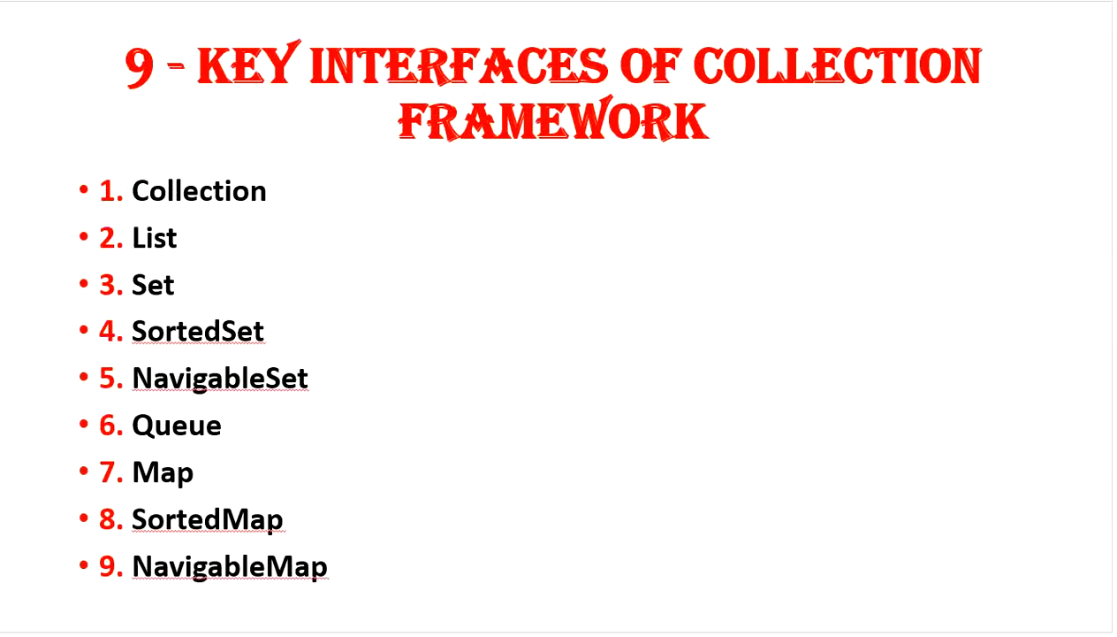
pyautogui.moveTo(154, 219)
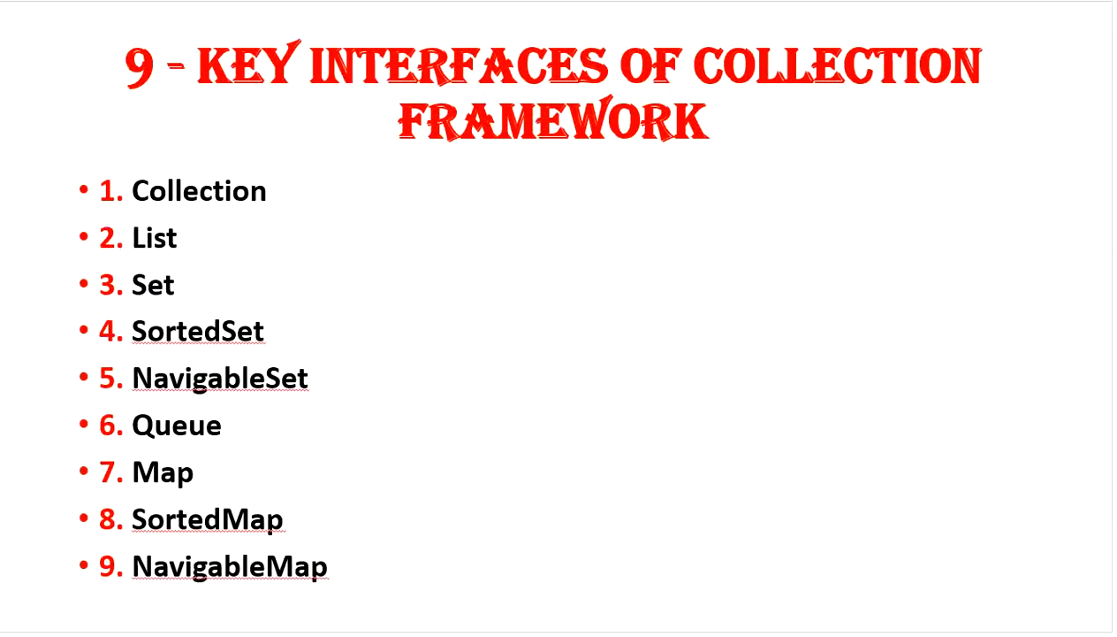
pyautogui.moveTo(55, 205)
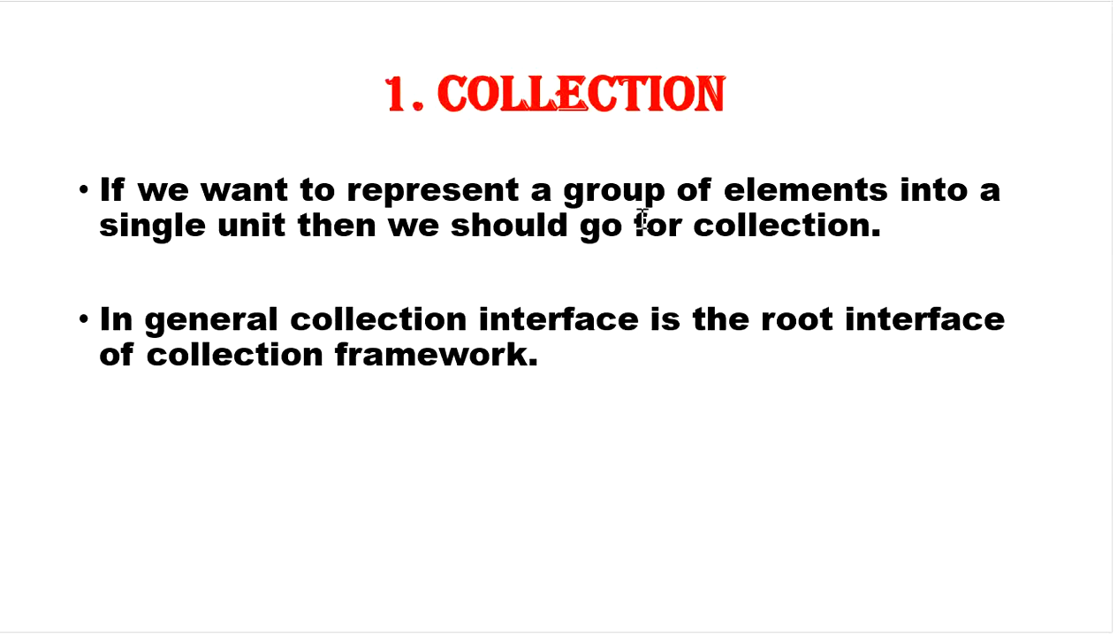
pyautogui.moveTo(569, 246)
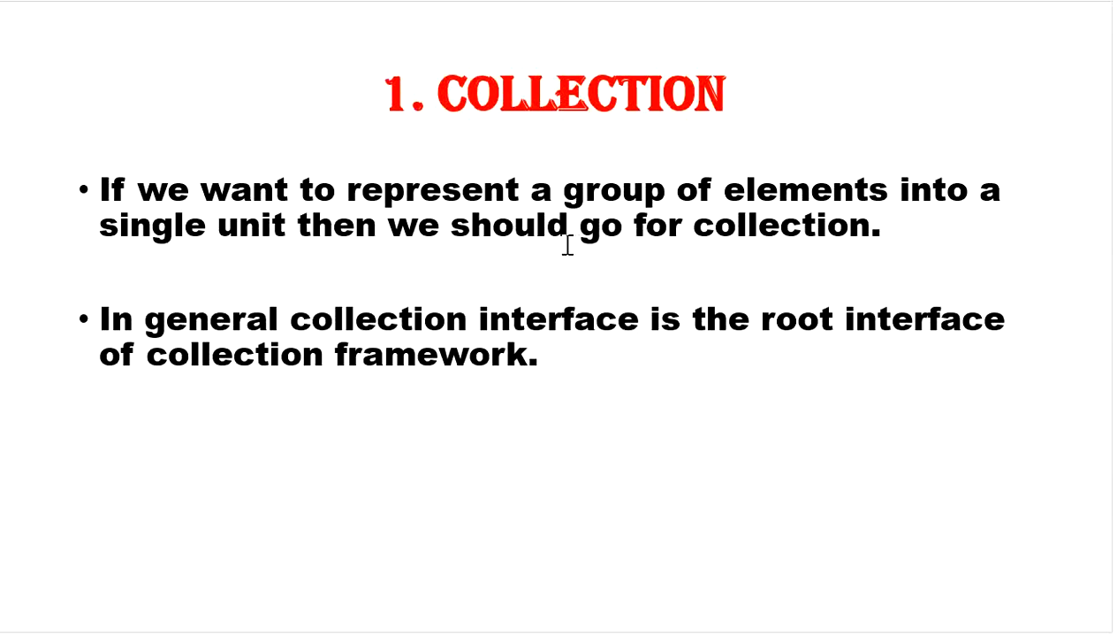
pyautogui.moveTo(787, 336)
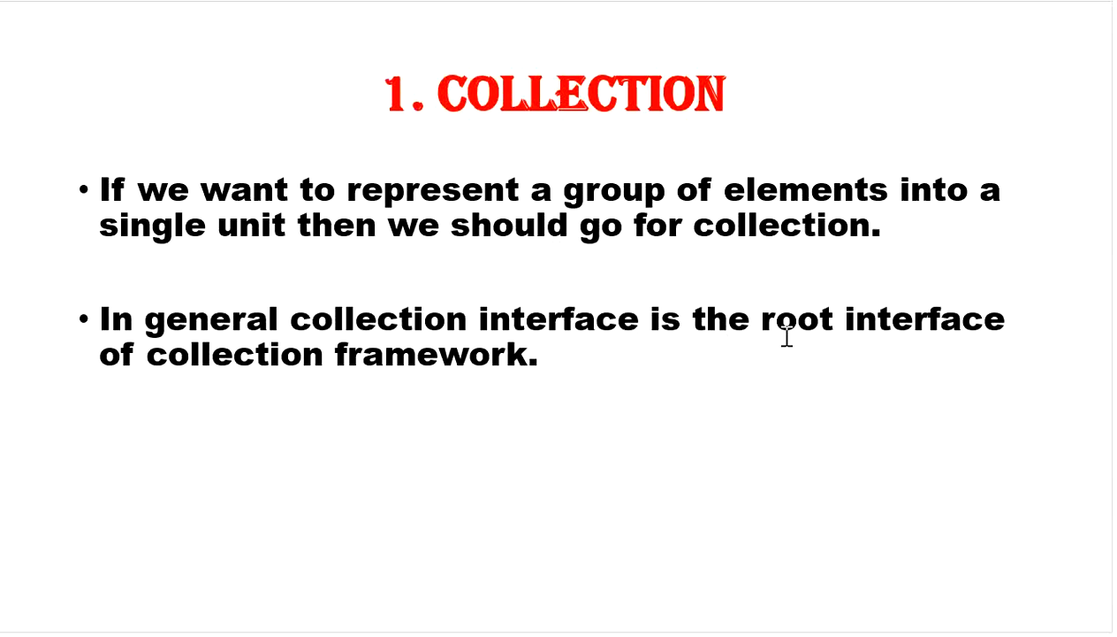
pyautogui.moveTo(785, 339)
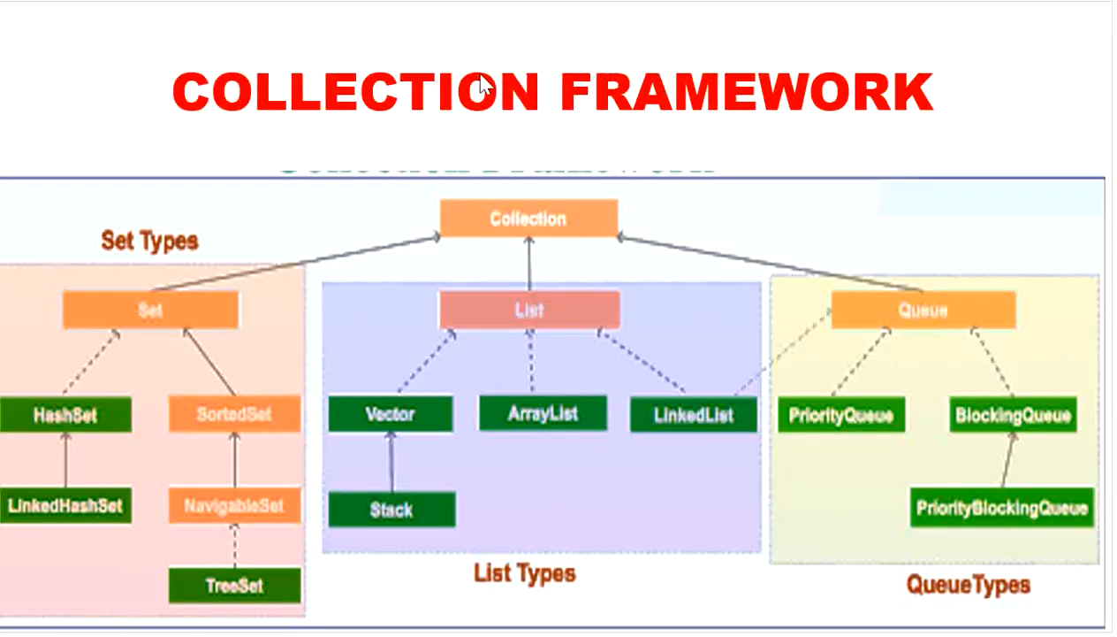
pyautogui.moveTo(624, 207)
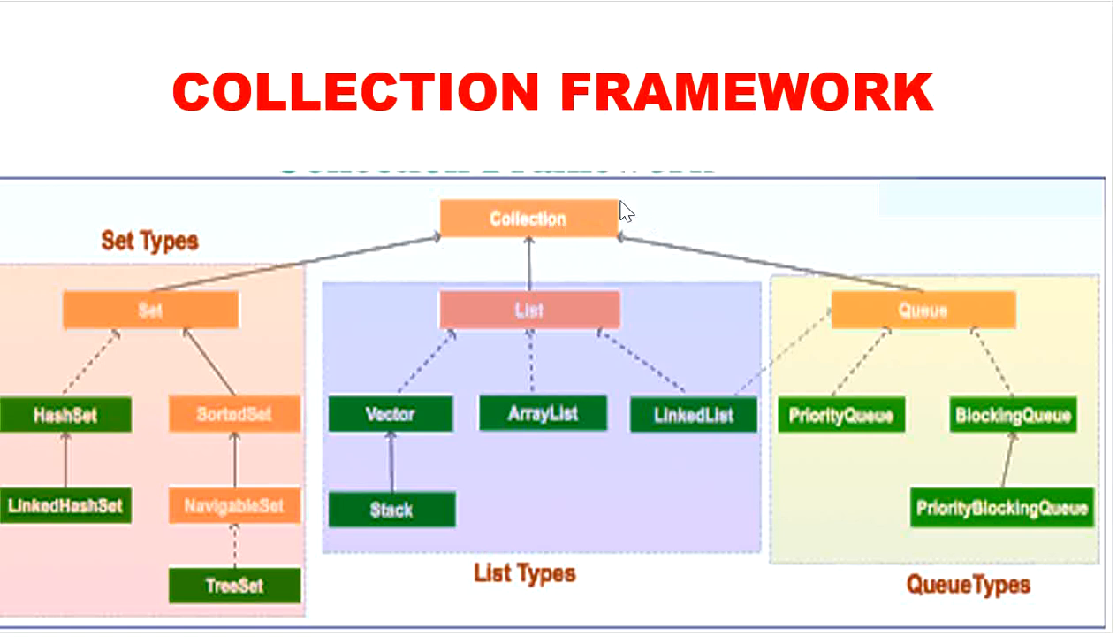
pyautogui.moveTo(567, 84)
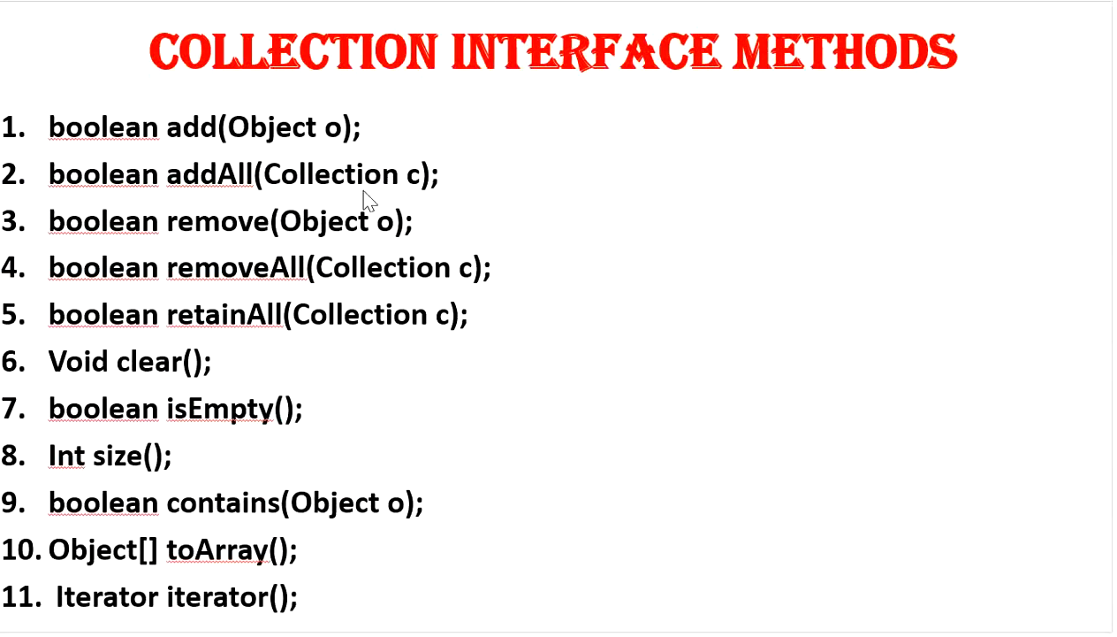
pyautogui.moveTo(94, 157)
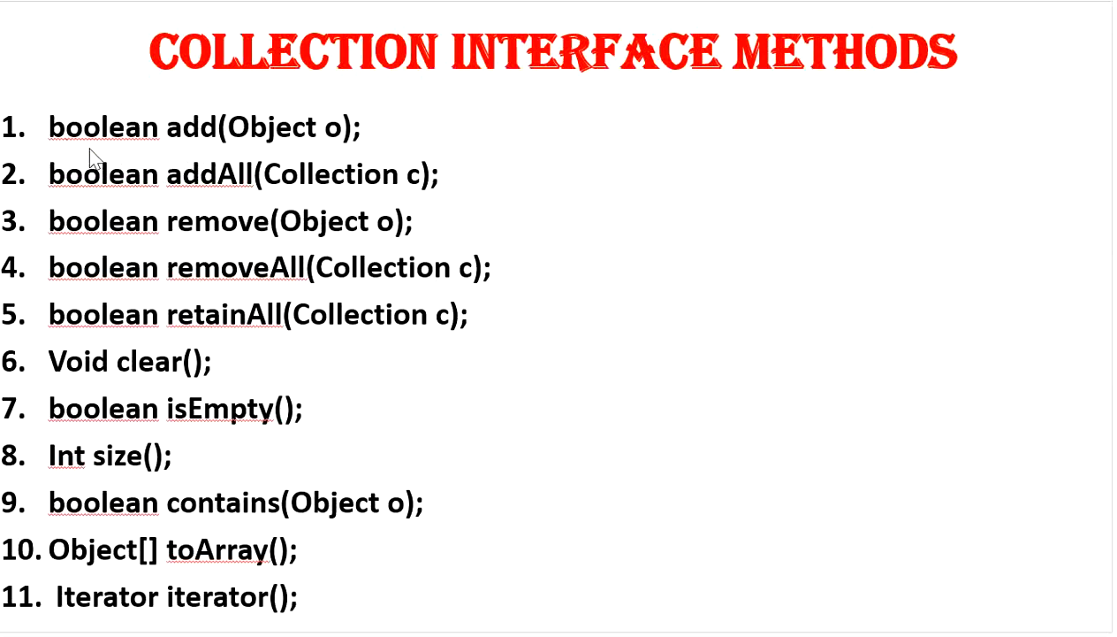
pyautogui.moveTo(96, 197)
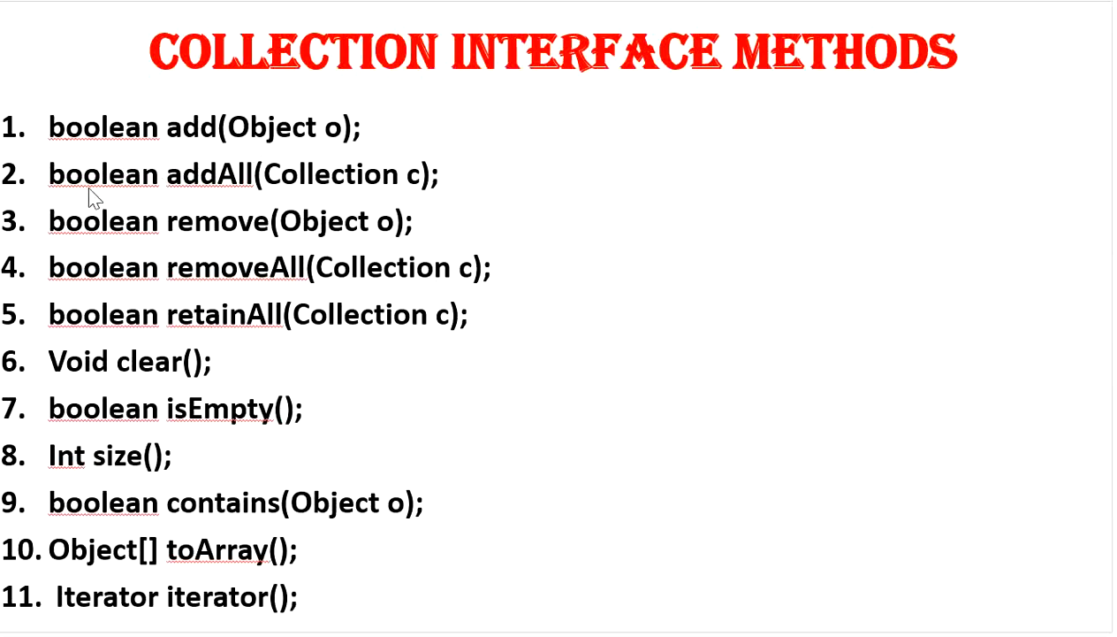
pyautogui.moveTo(180, 223)
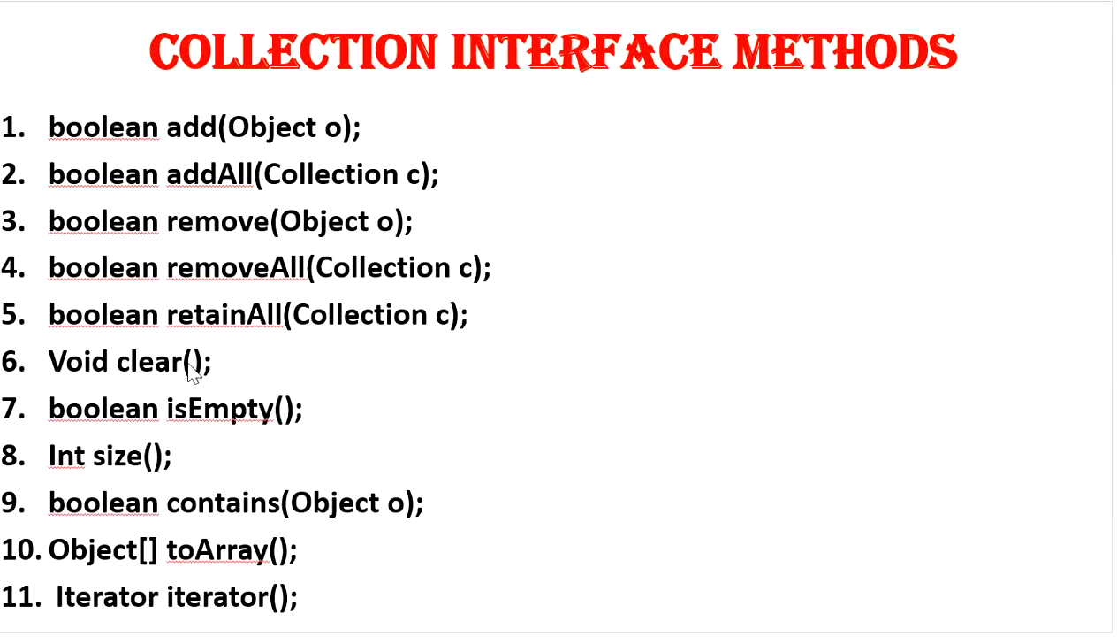
pyautogui.moveTo(206, 429)
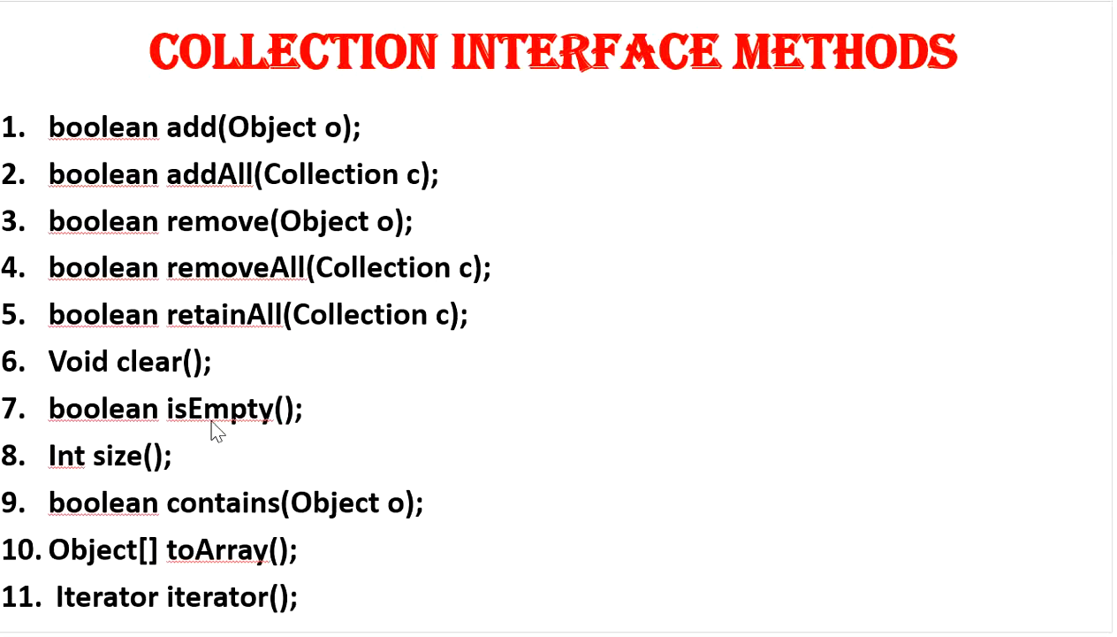
pyautogui.moveTo(126, 476)
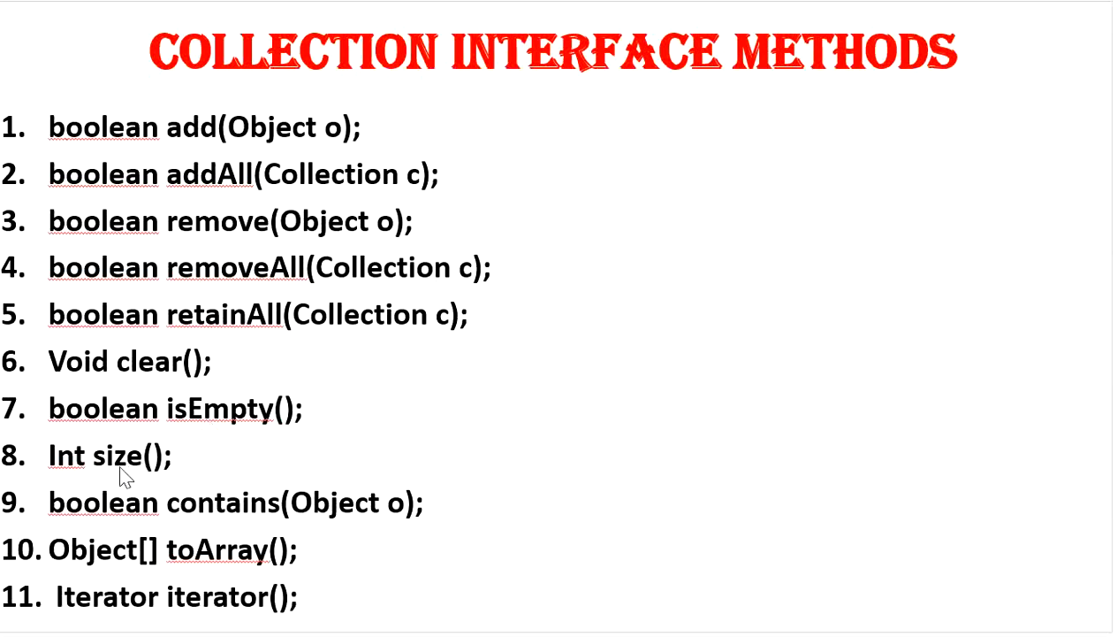
pyautogui.moveTo(181, 486)
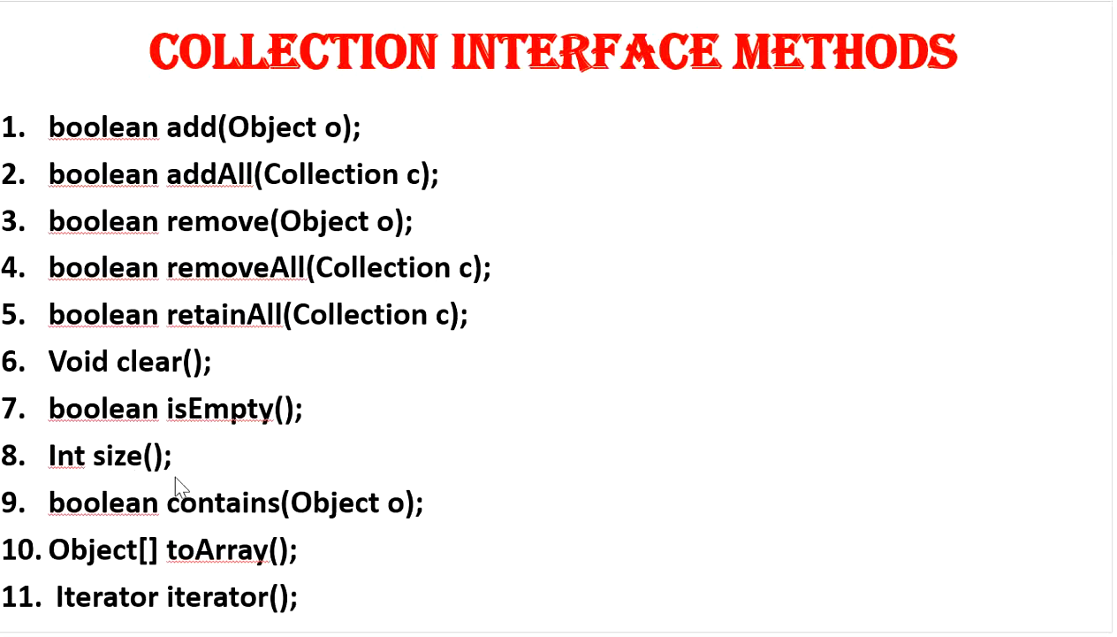
pyautogui.moveTo(192, 517)
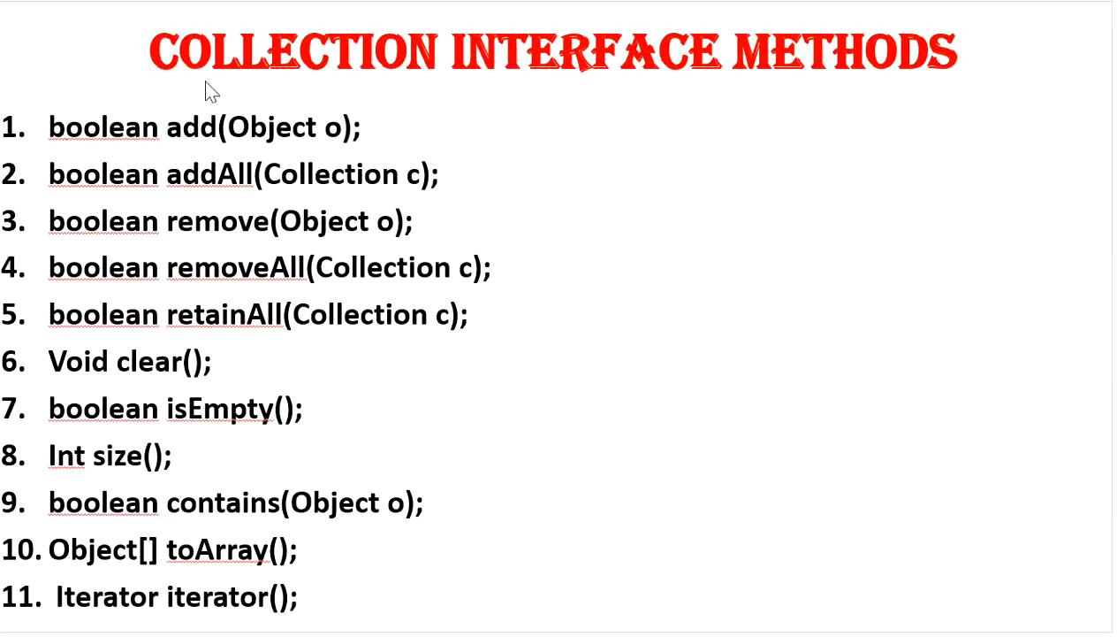
pyautogui.moveTo(119, 128)
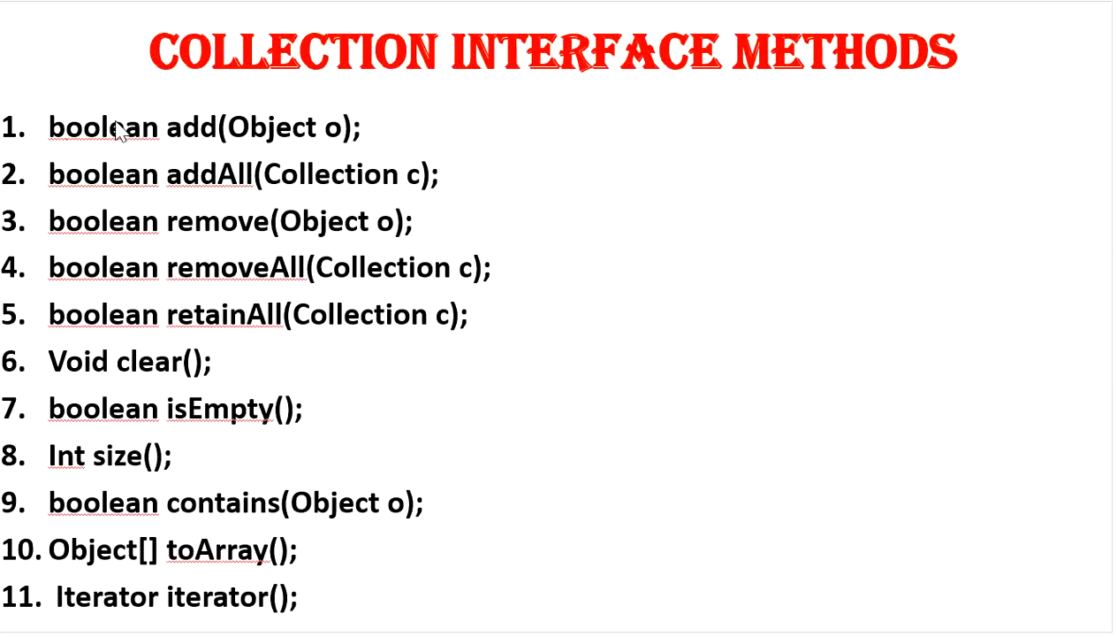
pyautogui.moveTo(353, 46)
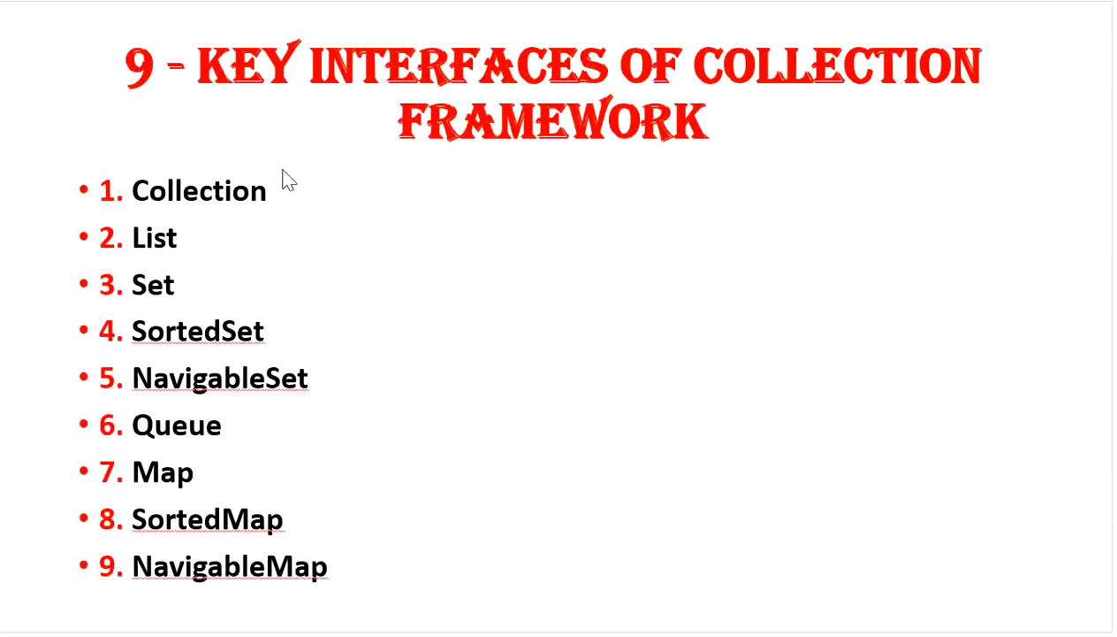
pyautogui.moveTo(171, 207)
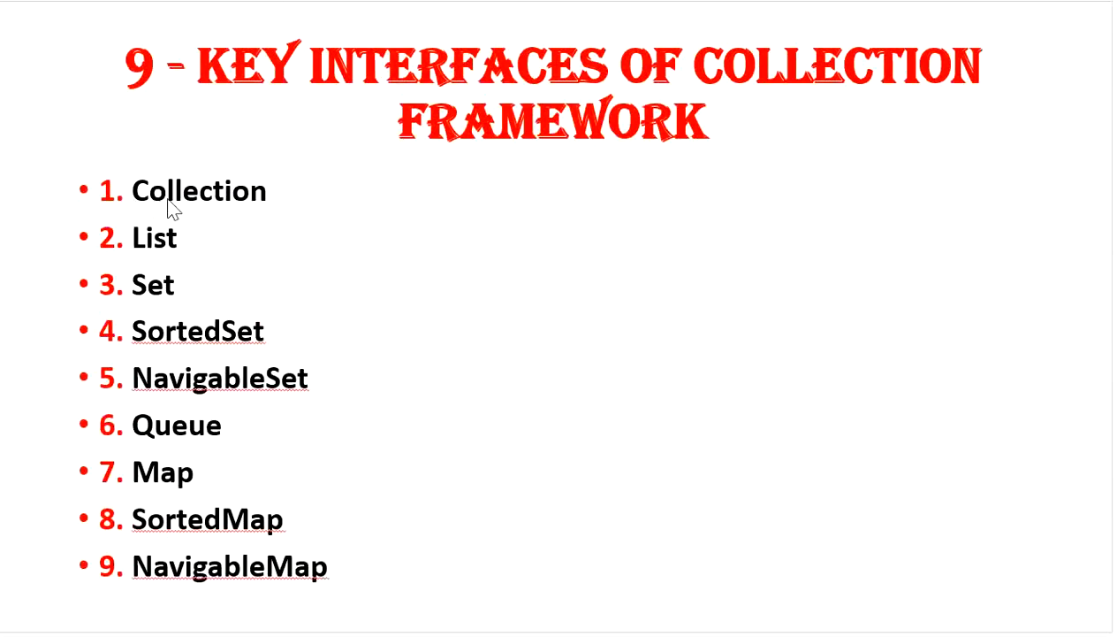
pyautogui.moveTo(172, 234)
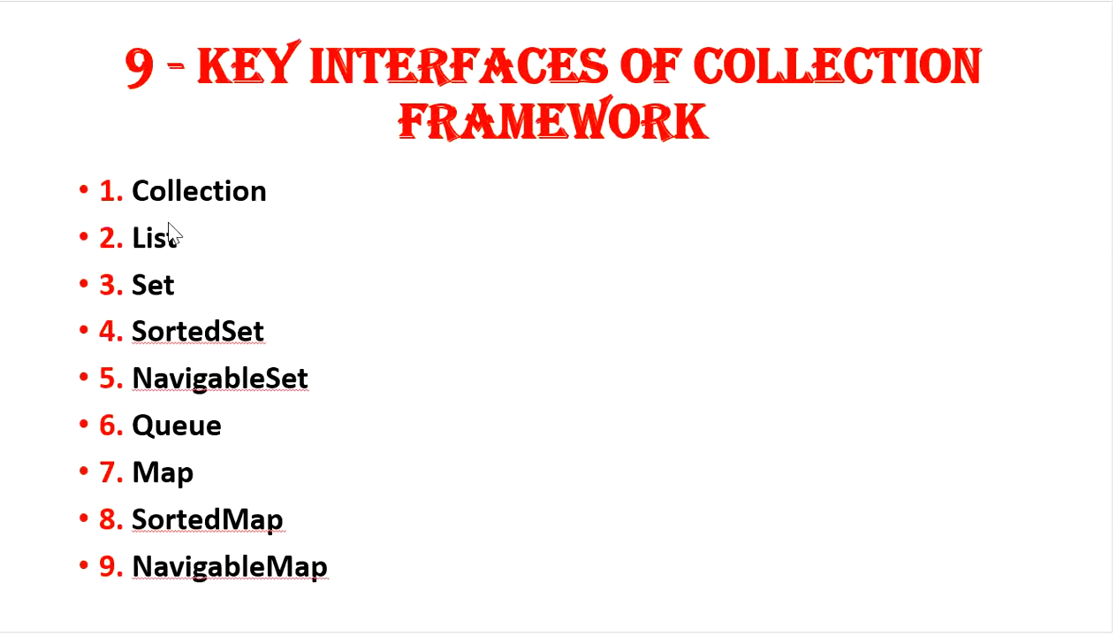
pyautogui.moveTo(162, 261)
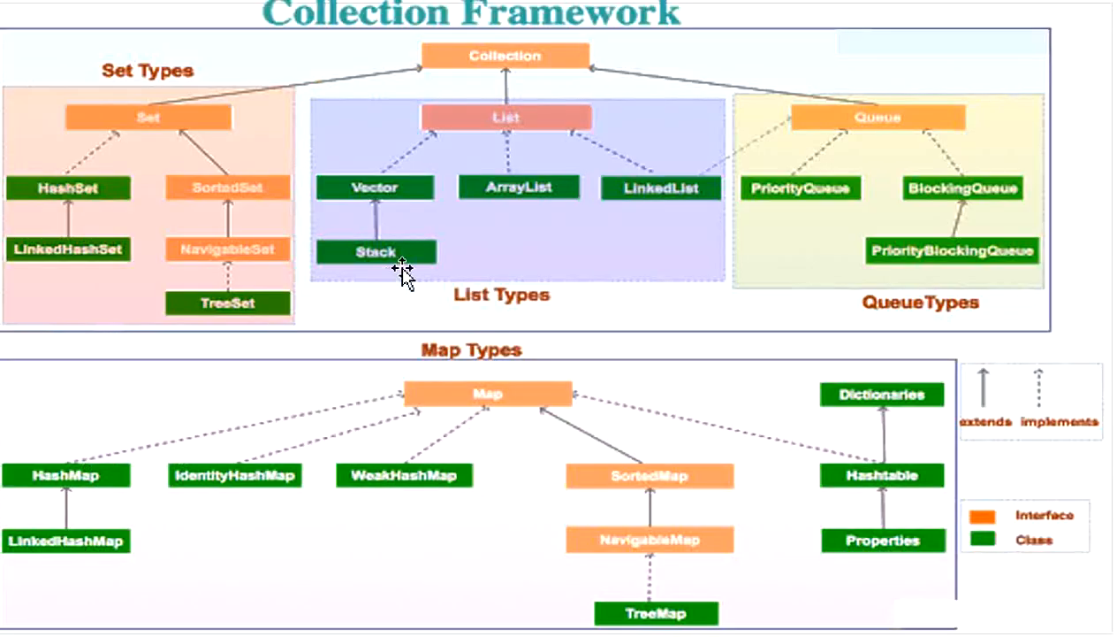
pyautogui.moveTo(679, 177)
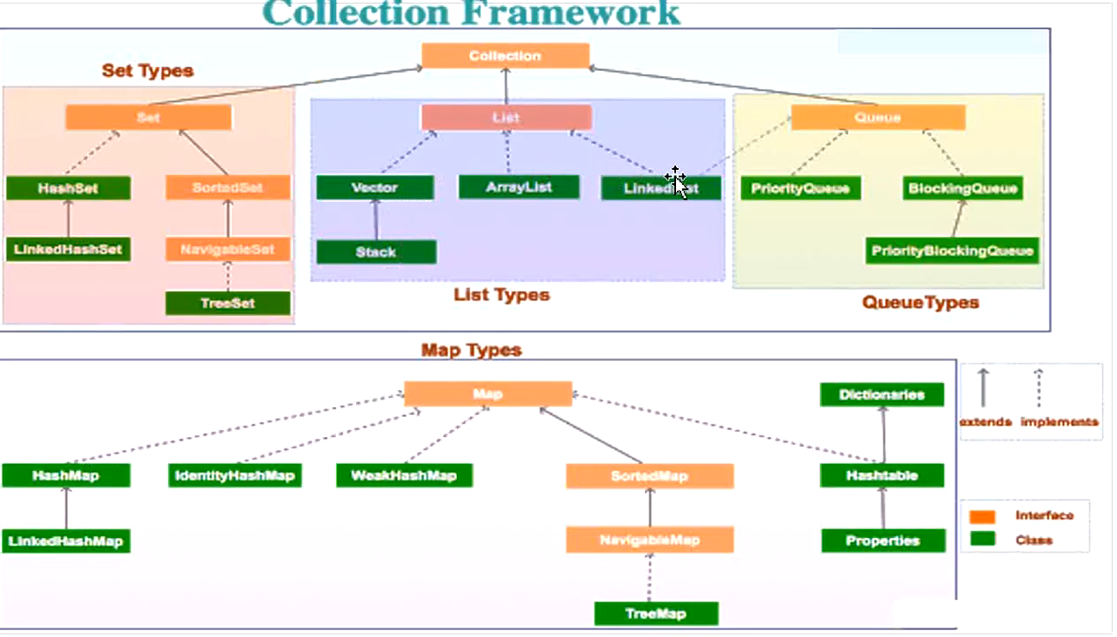
pyautogui.moveTo(450, 183)
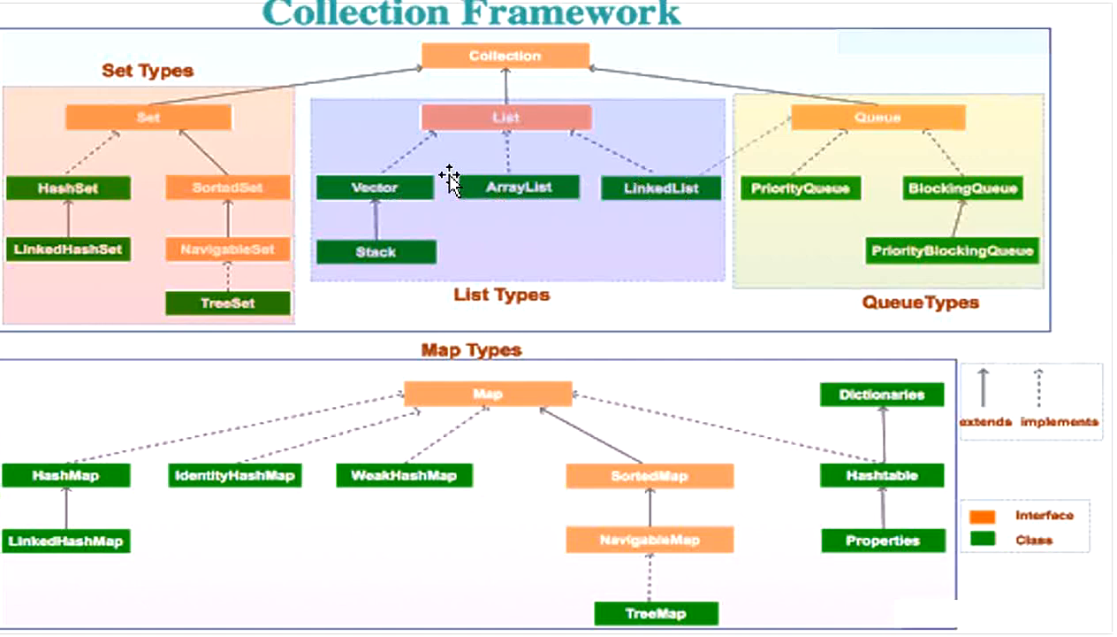
pyautogui.moveTo(530, 71)
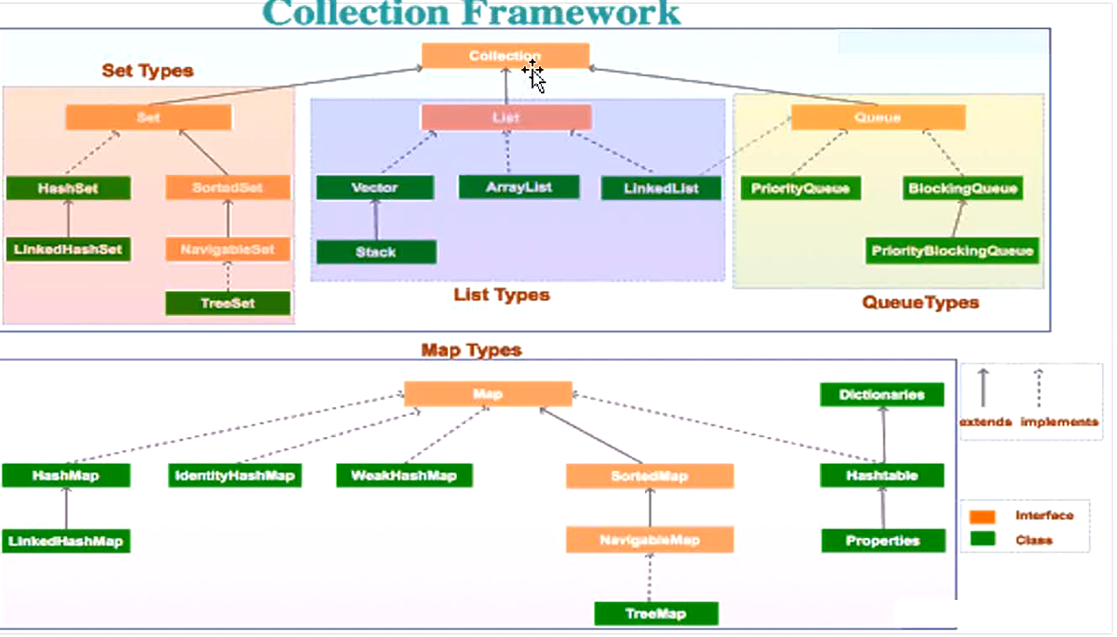